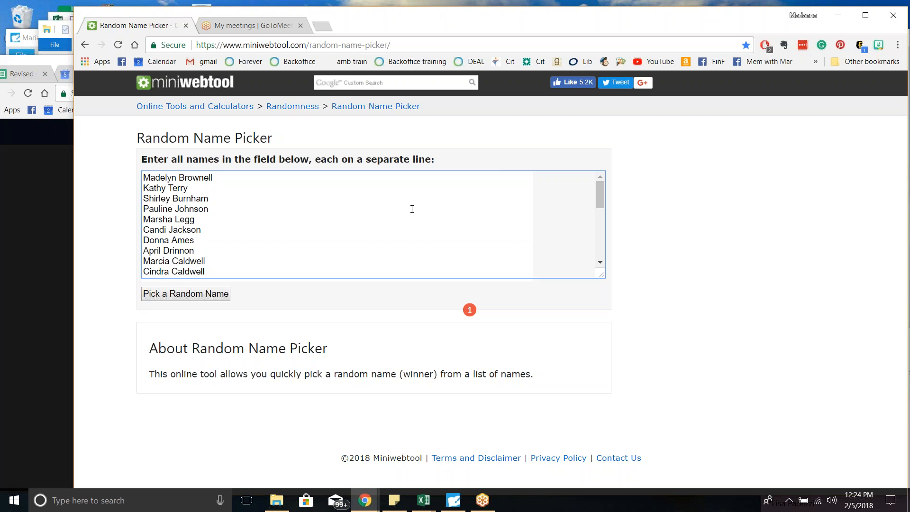
pyautogui.moveTo(390, 190)
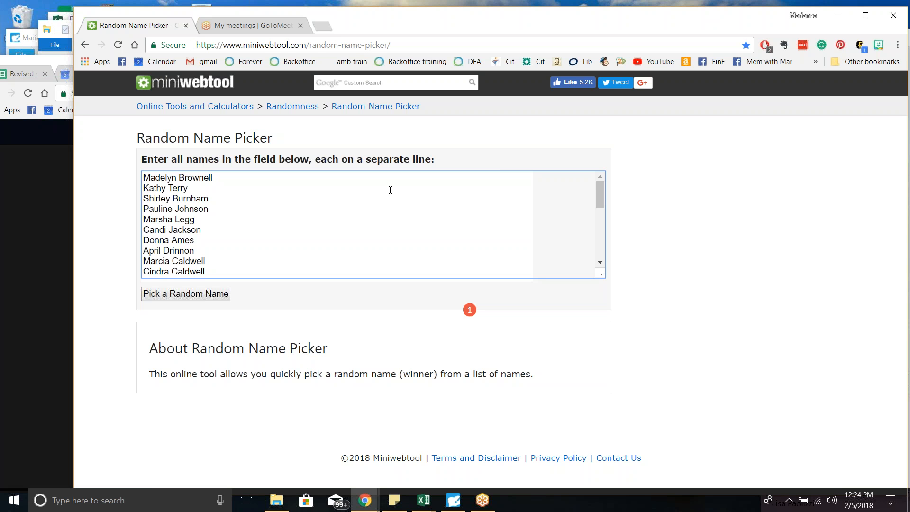
pyautogui.moveTo(307, 218)
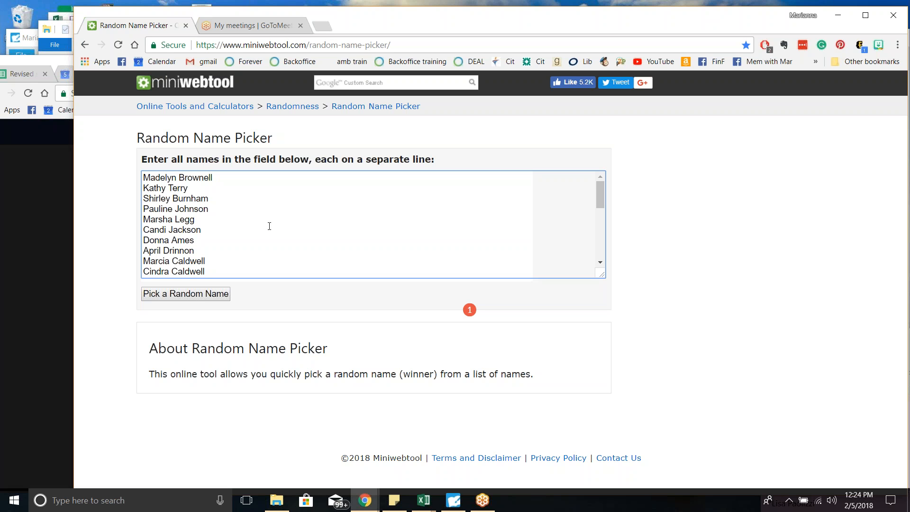
pyautogui.moveTo(237, 199)
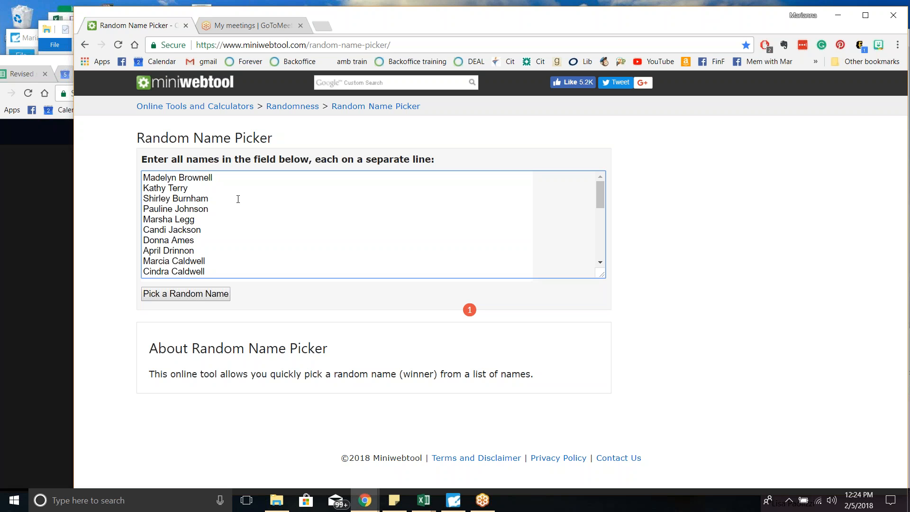
pyautogui.moveTo(591, 214)
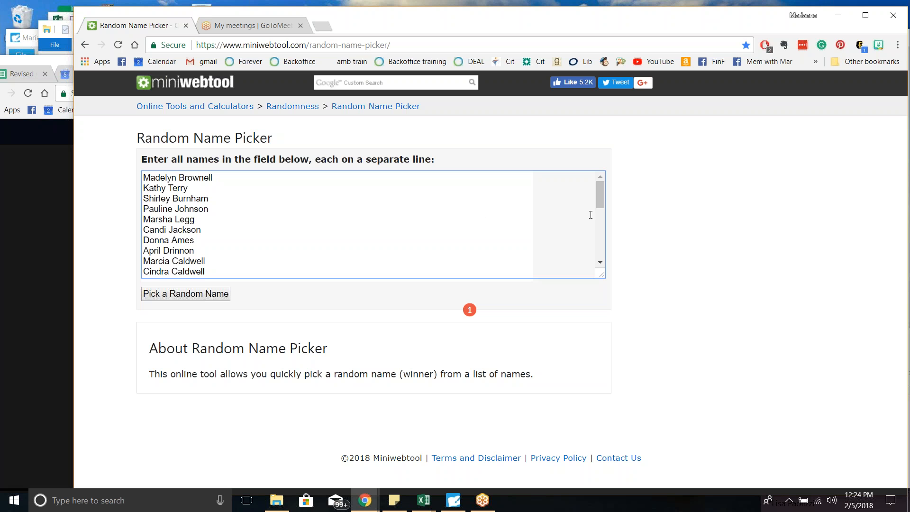
# - Draw the first random winner from the pasted name list
pyautogui.scroll(-3)
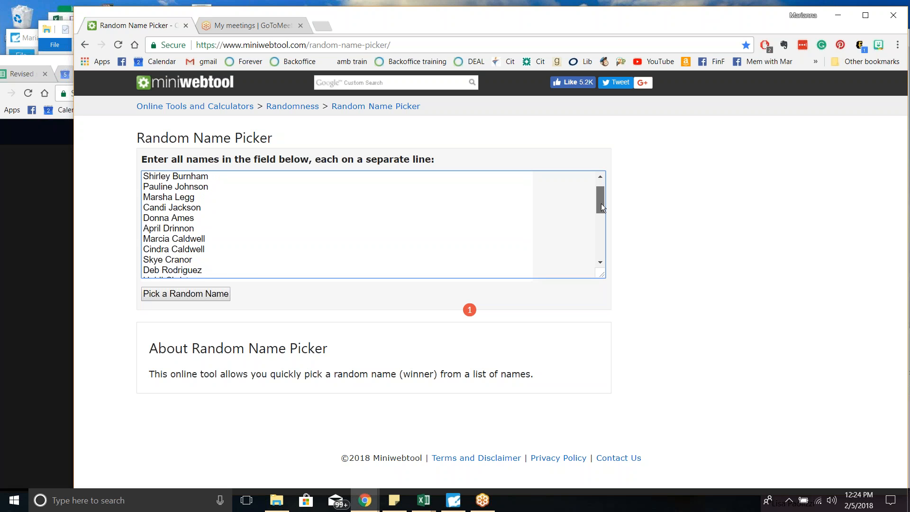
pyautogui.scroll(-3)
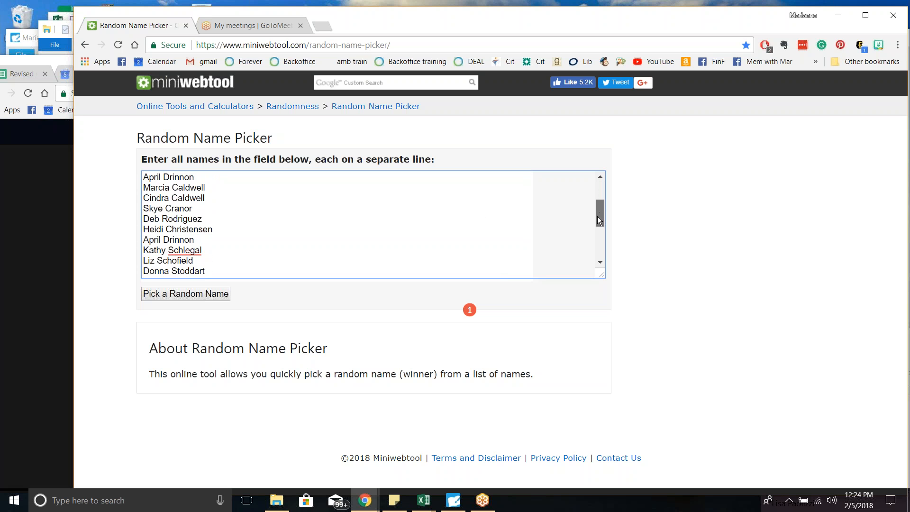
pyautogui.scroll(-3)
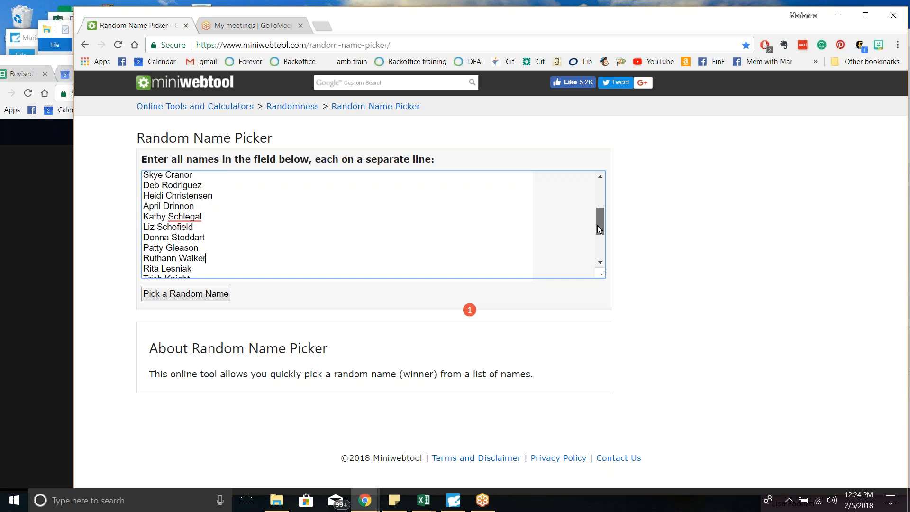
pyautogui.scroll(-3)
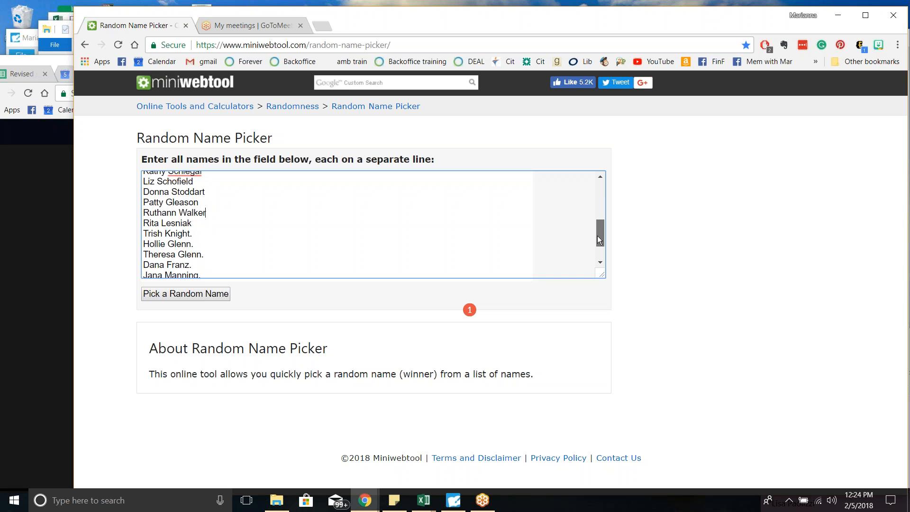
pyautogui.scroll(-3)
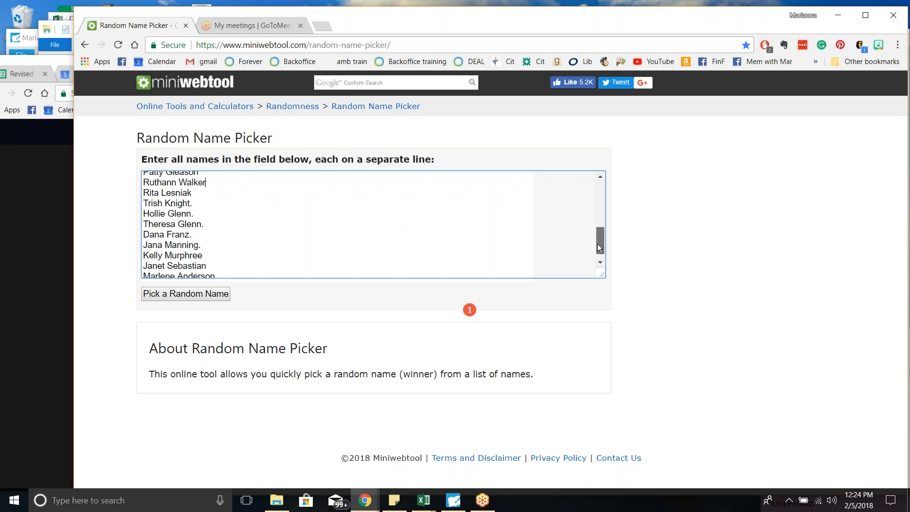
pyautogui.scroll(-3)
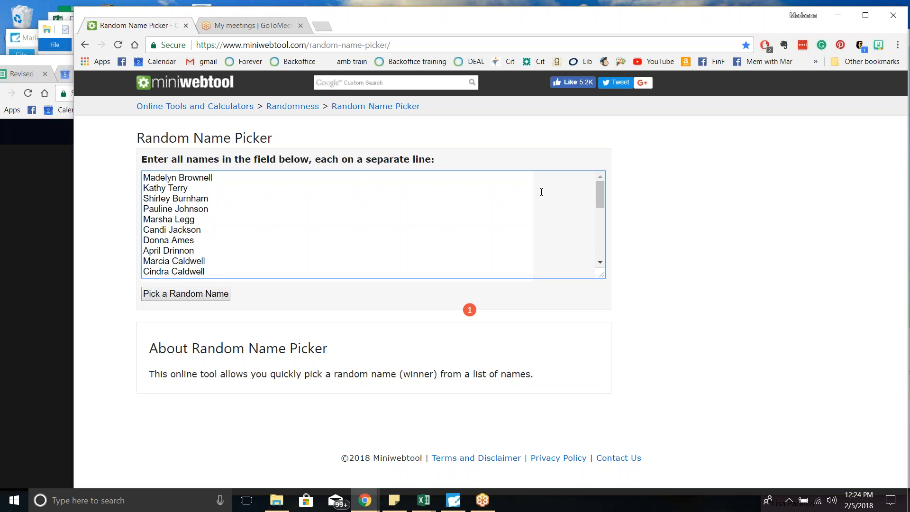
pyautogui.click(185, 293)
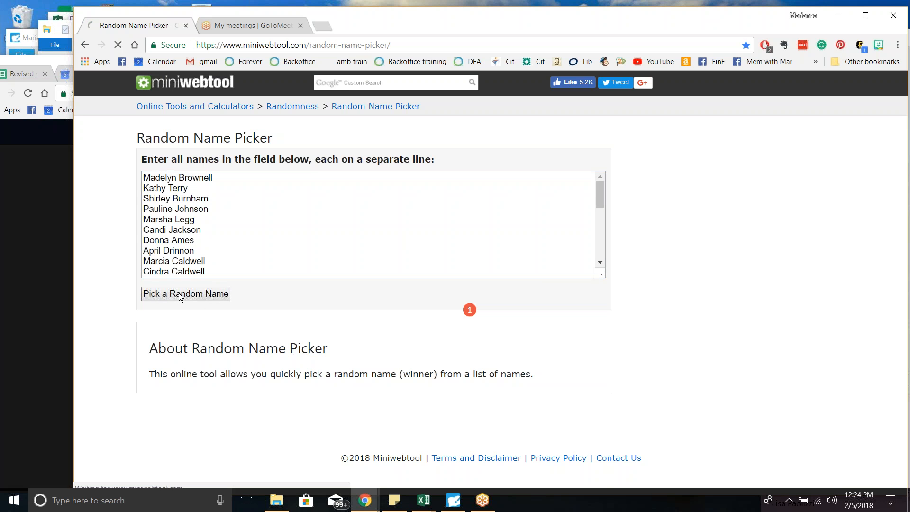
pyautogui.click(185, 294)
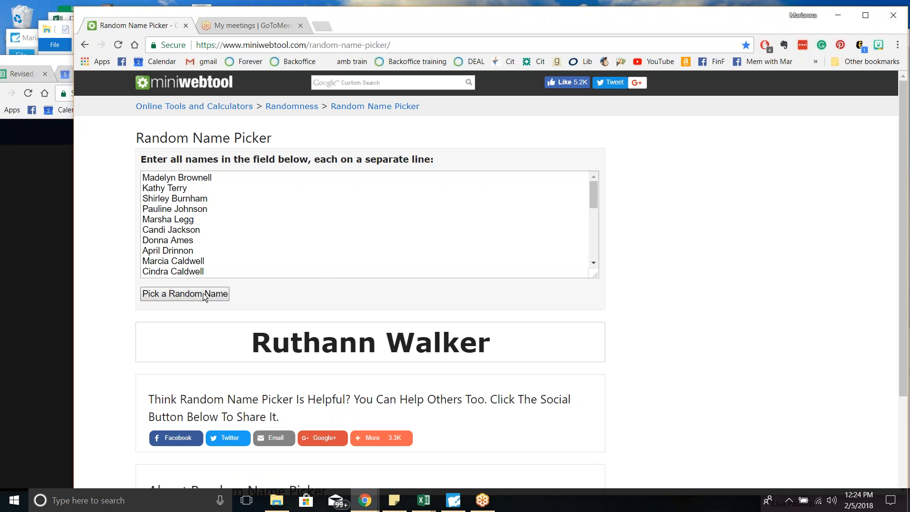
pyautogui.click(185, 293)
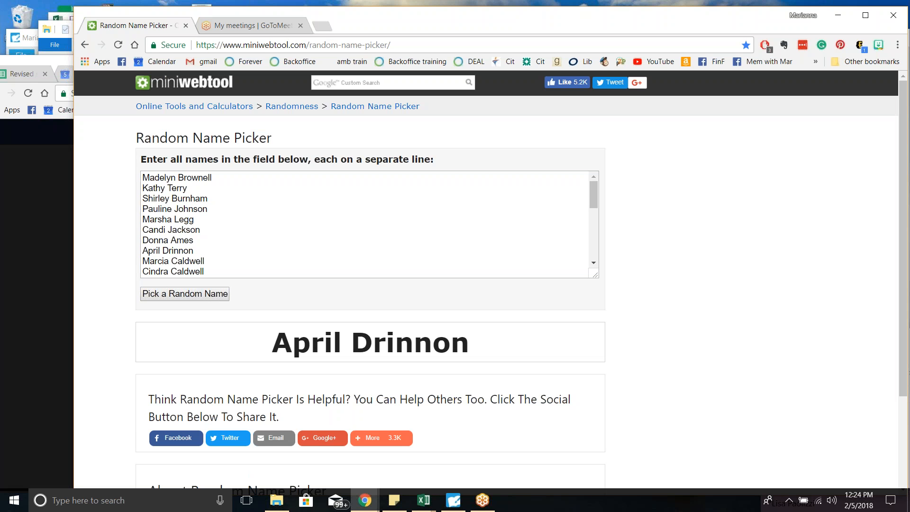
pyautogui.moveTo(420, 224)
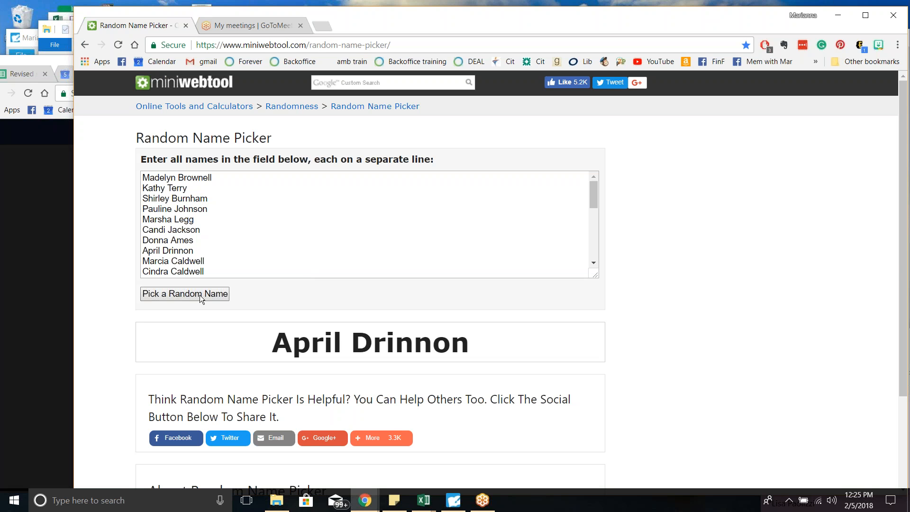
pyautogui.click(184, 293)
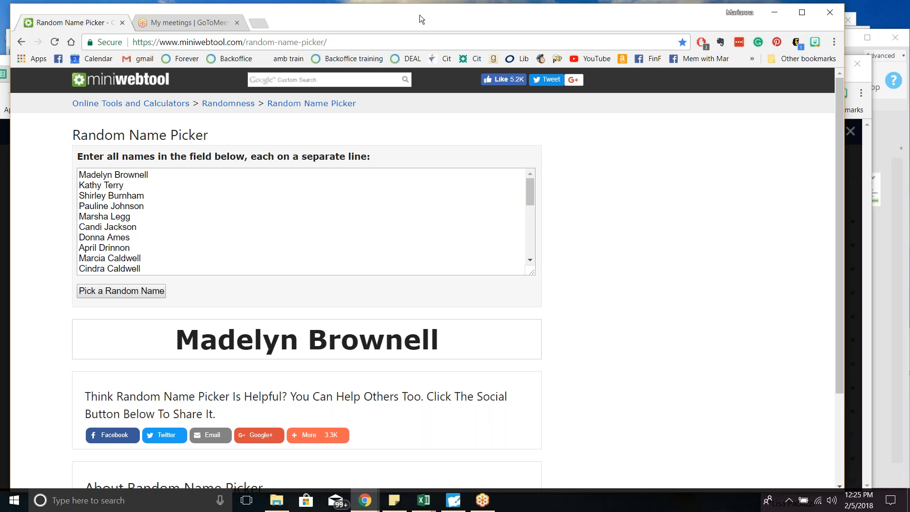
pyautogui.moveTo(702, 154)
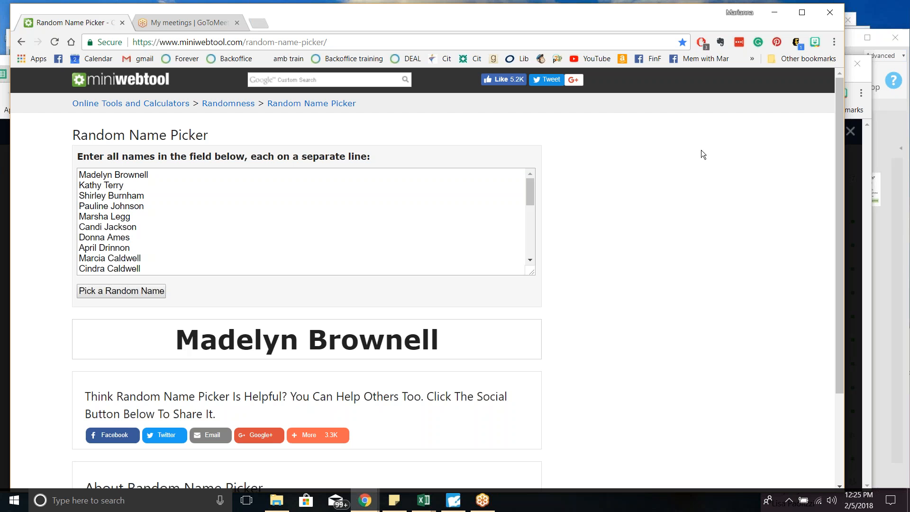